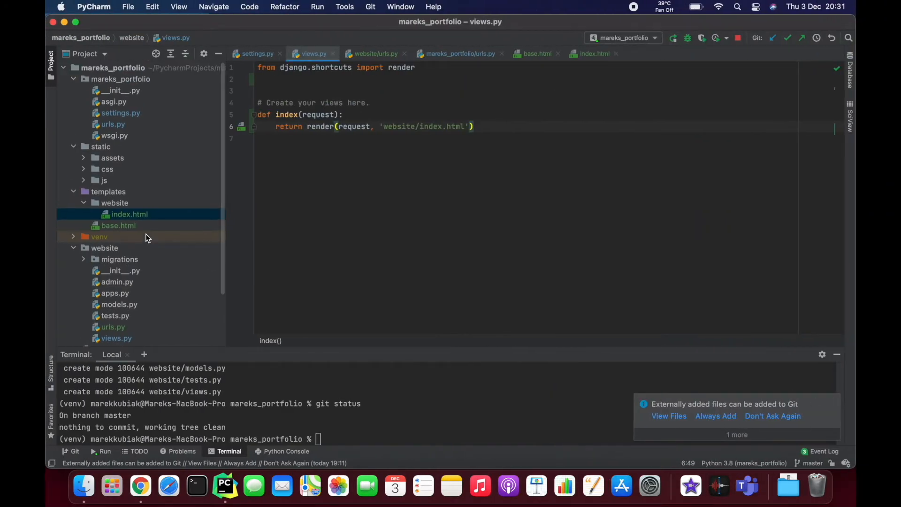
mouse_move(148, 203)
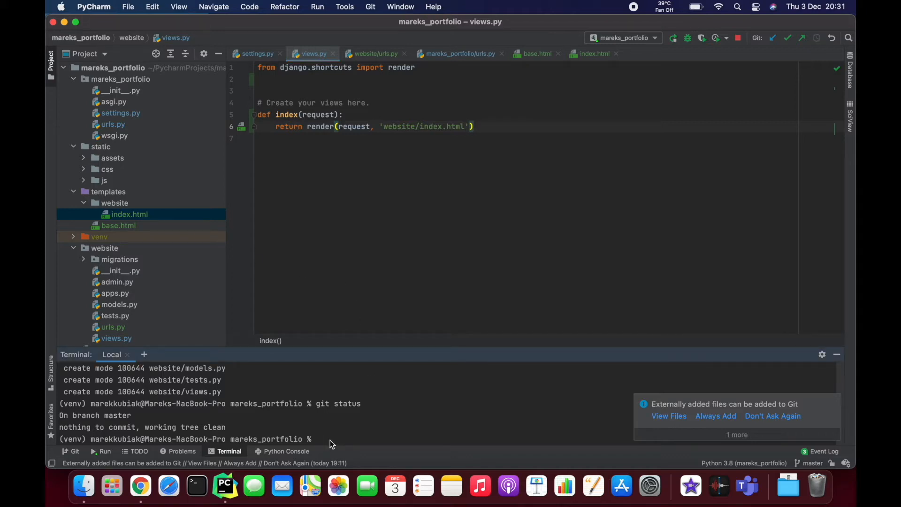
- In the terminal, run git add . and type git commit -m "set up bootstrap templates"
type("git add .")
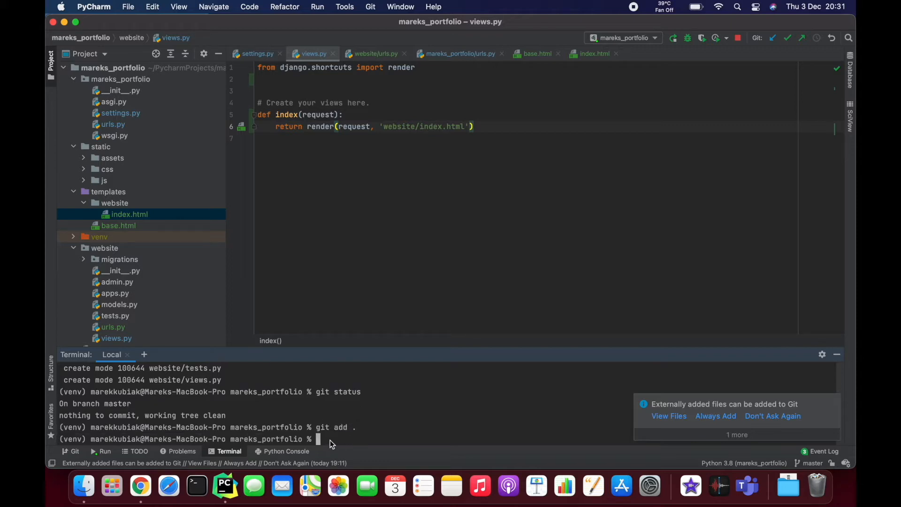
type("git")
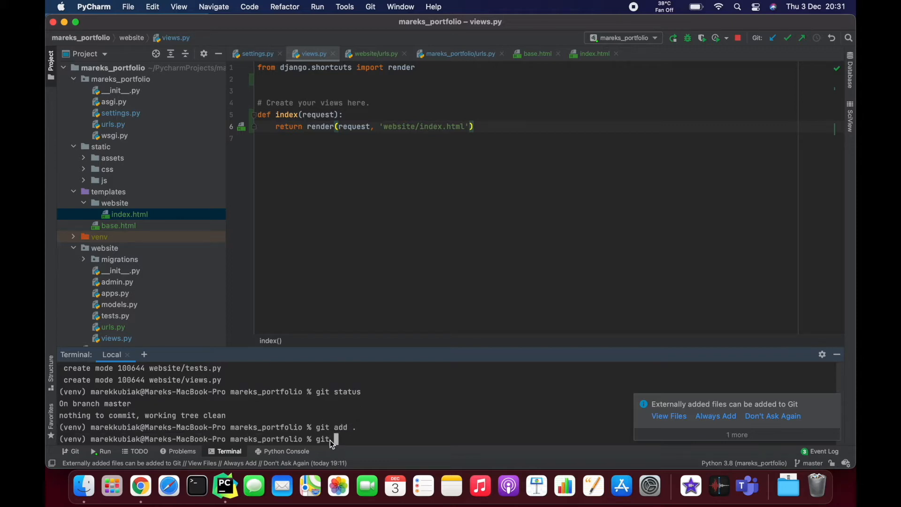
type("commit")
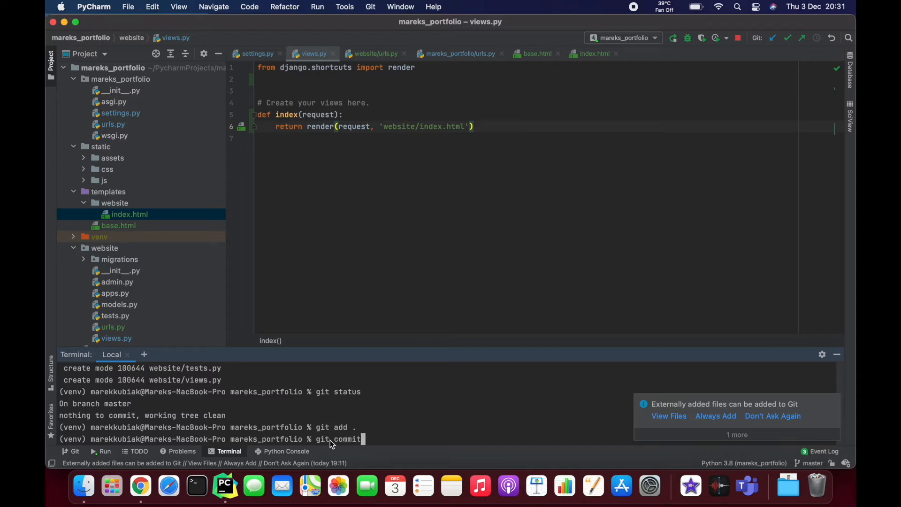
type("-m \"")
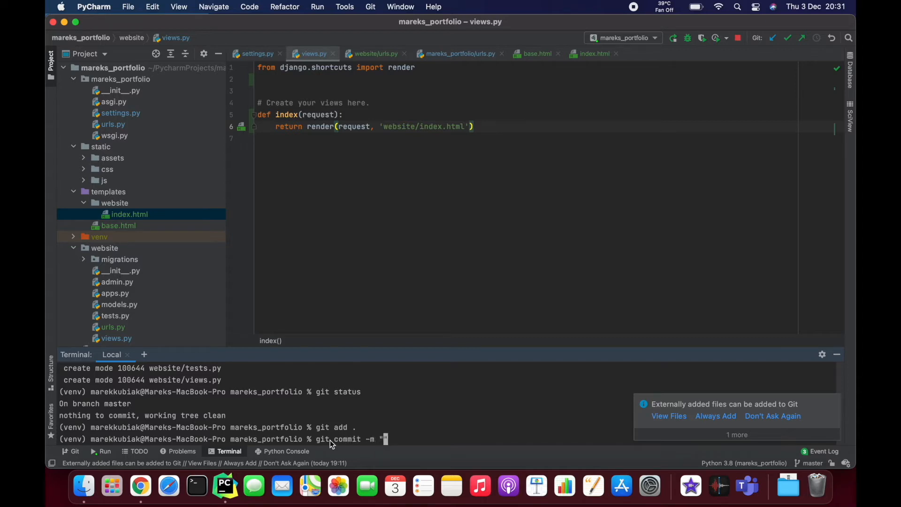
type("s")
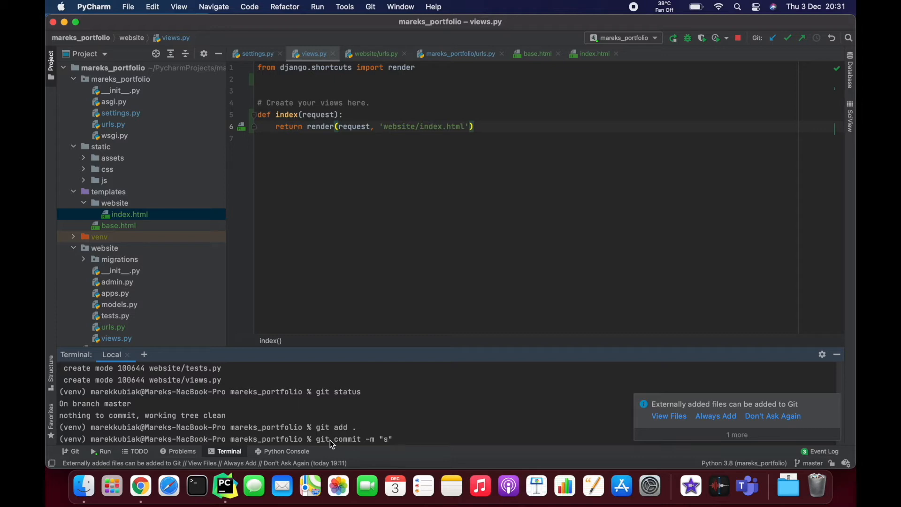
type("et up")
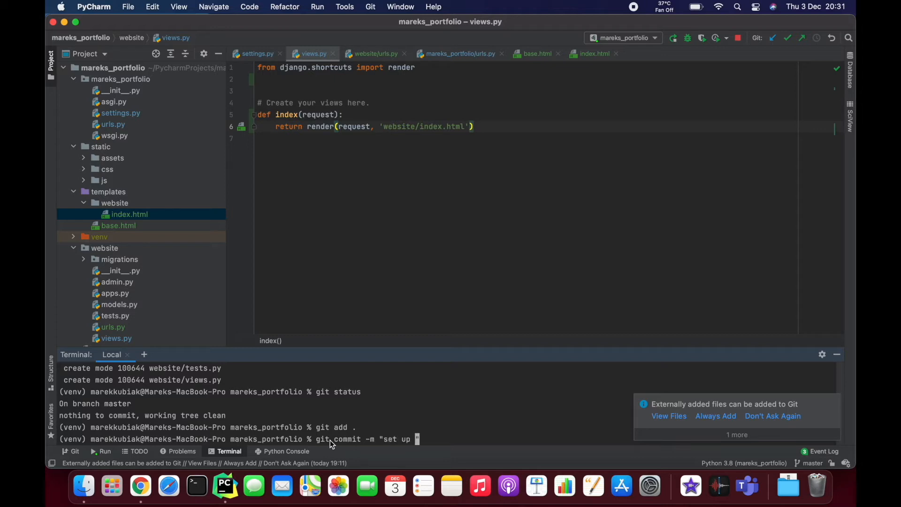
type("boostrap")
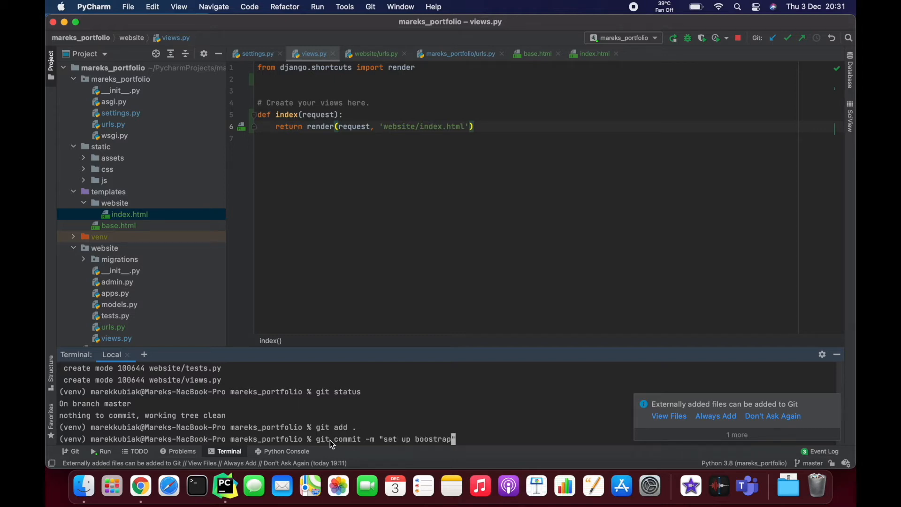
type("templa")
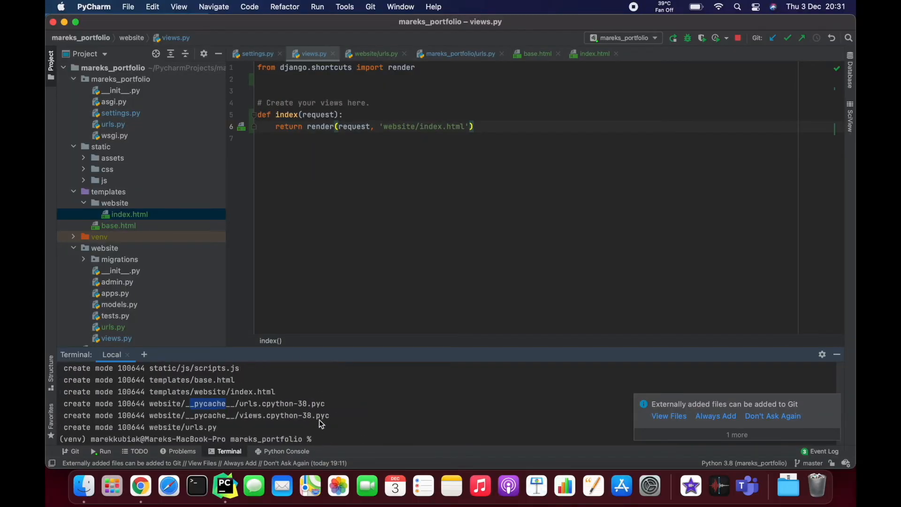
- Run the bootstrap commit, then collapse the project tree and expand and collapse the templates folder
left_click(64, 67)
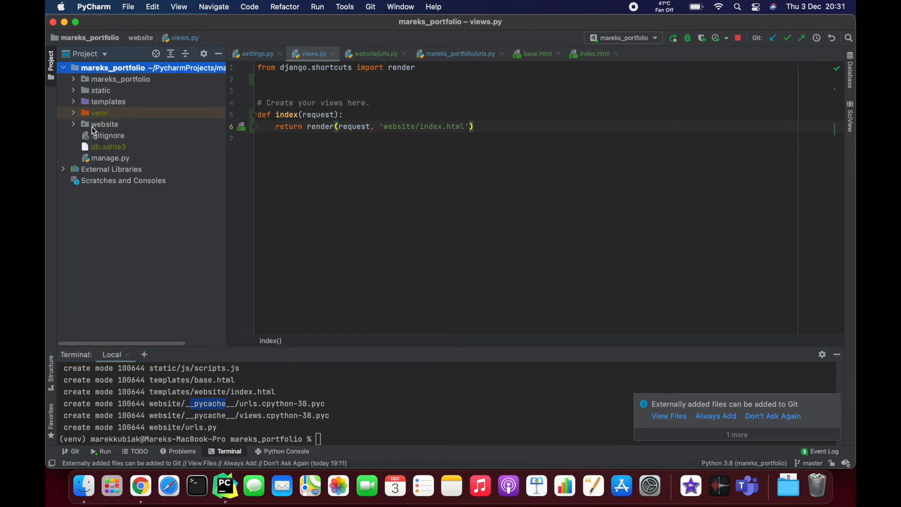
left_click(74, 102)
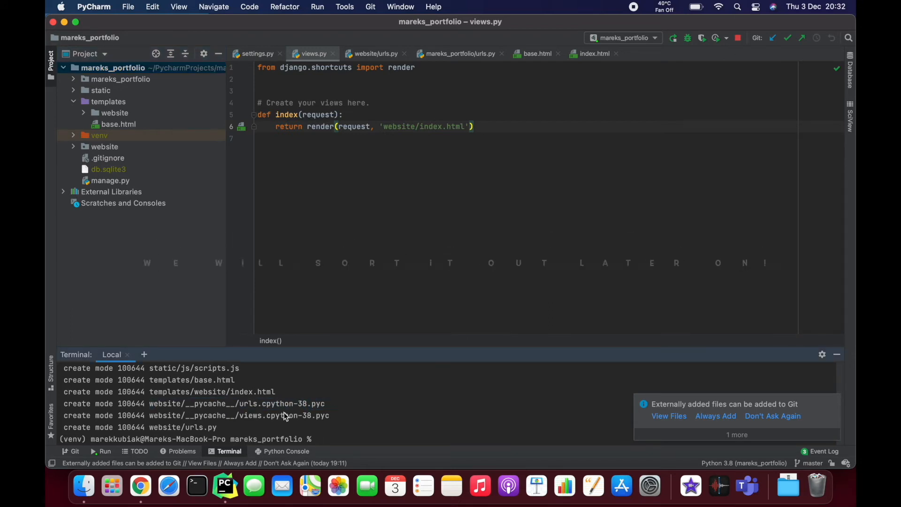
scroll("down", 3)
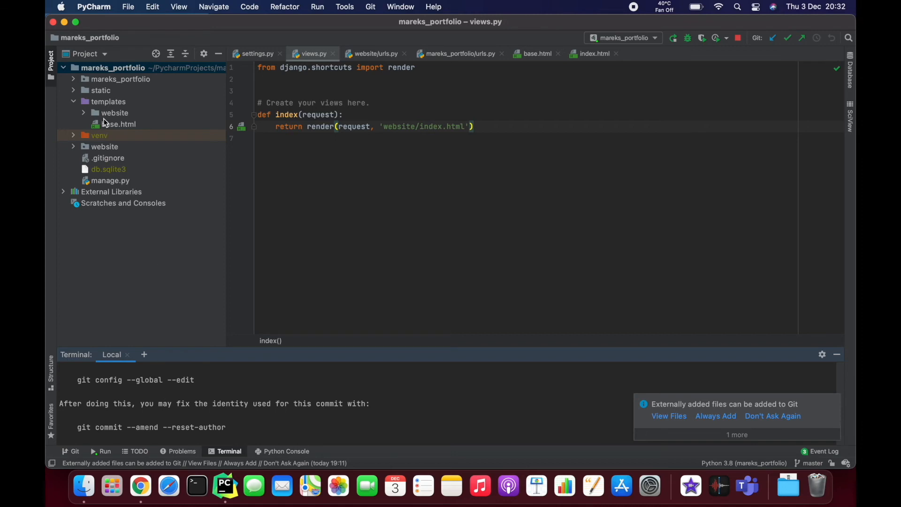
left_click(73, 101)
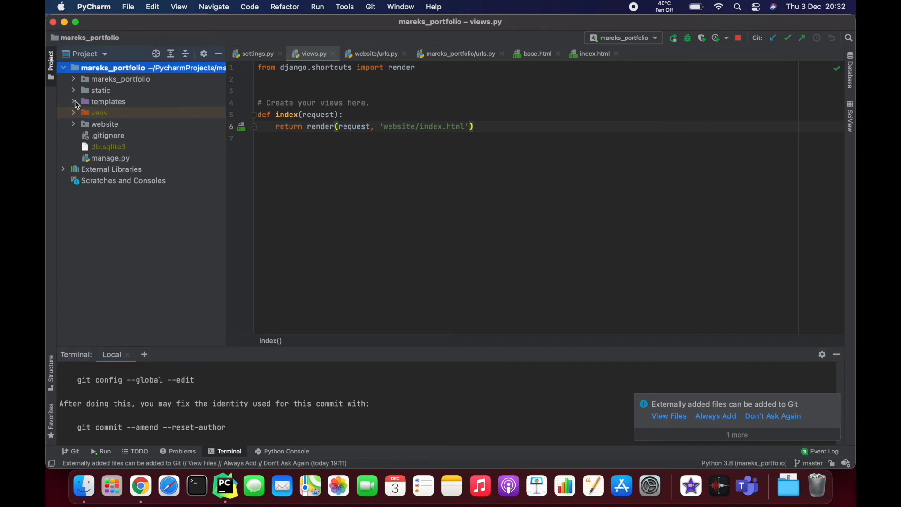
mouse_move(387, 186)
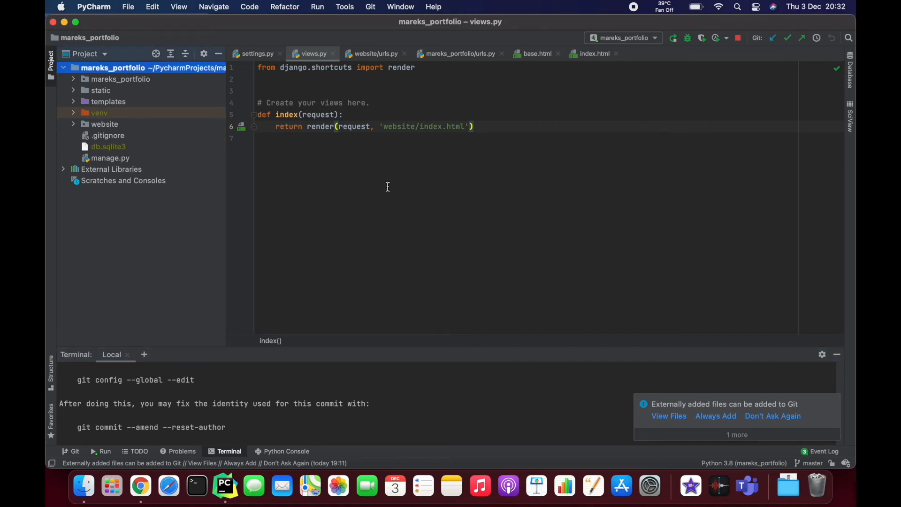